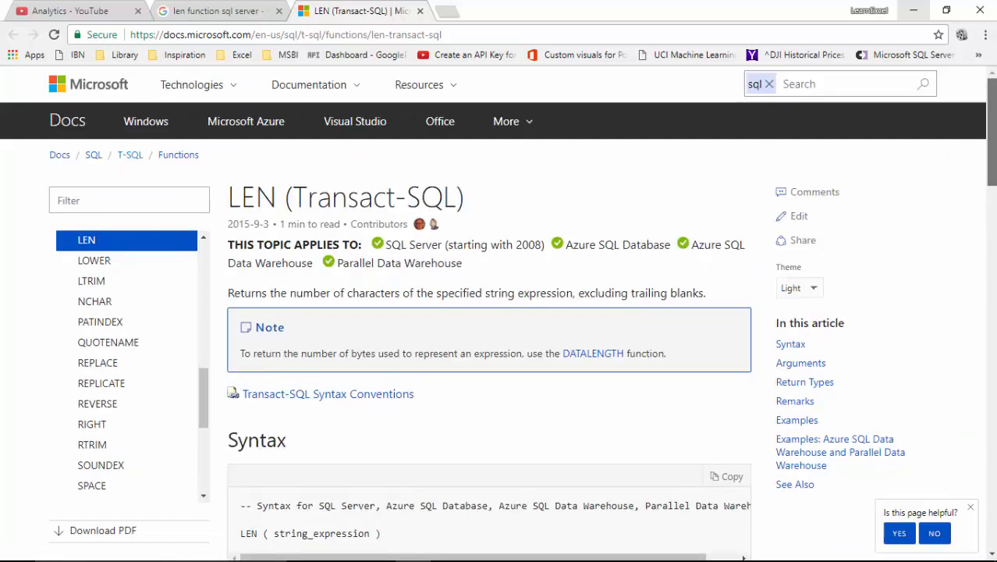
- Scroll the LEN (Transact-SQL) docs page explaining that trailing blanks are excluded from the count
{"action": "scroll", "scroll_direction": "down", "scroll_amount": 3}
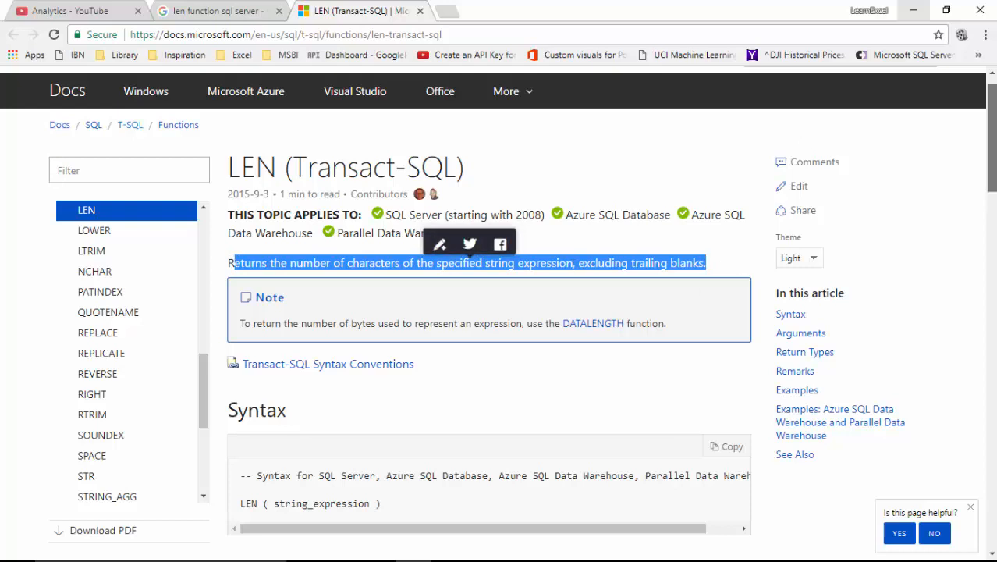
{"action": "scroll", "scroll_direction": "down", "scroll_amount": 3}
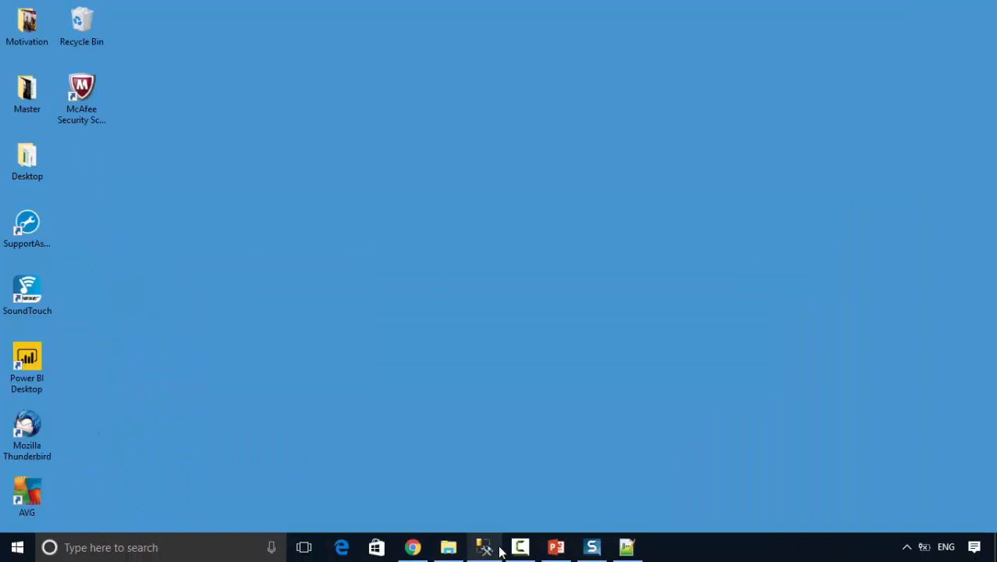
- Bring back the SSMS query selecting LEN of 'Hello World!!!' and place the cursor before LengthOfString
{"action": "left_click", "coordinate": [484, 547]}
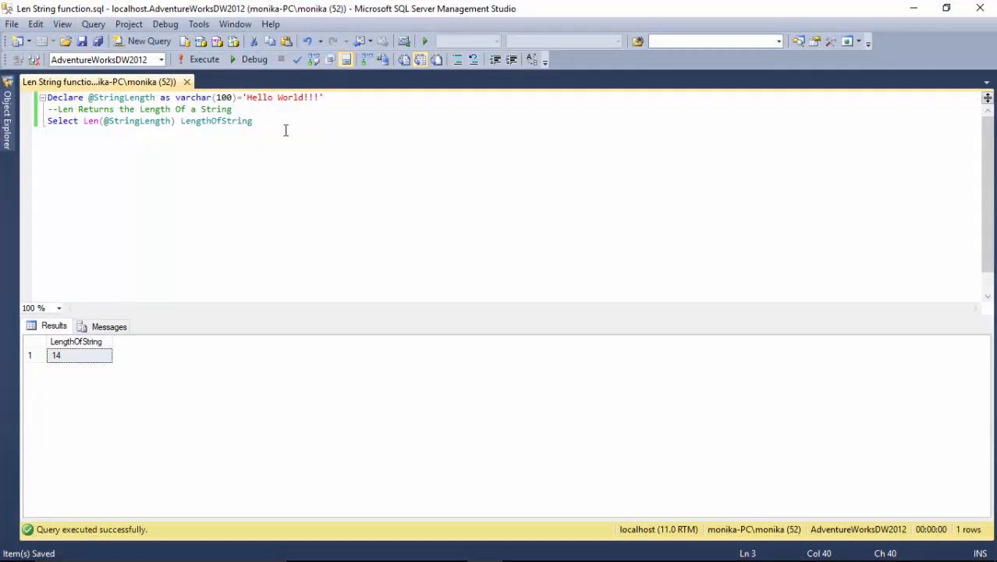
{"action": "left_click", "coordinate": [253, 121]}
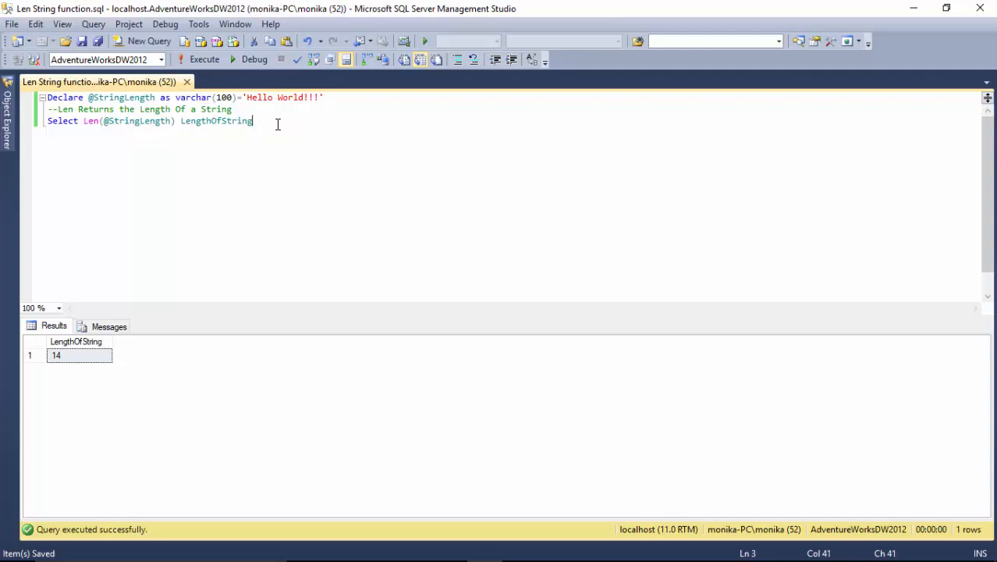
{"action": "double_click", "coordinate": [91, 121]}
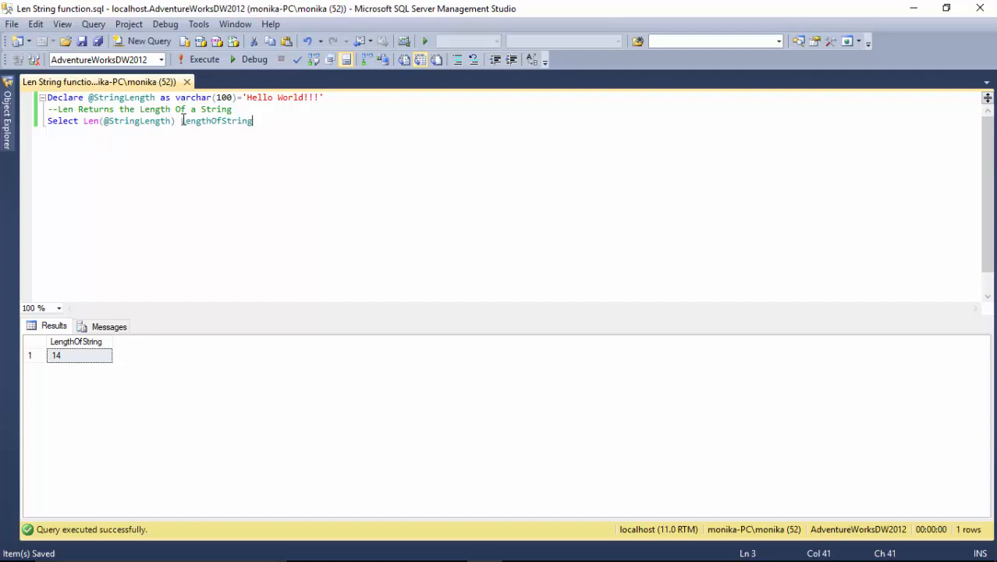
- Insert As before the LengthOfString alias and rerun the query, still getting 14
{"action": "type", "text": "As"}
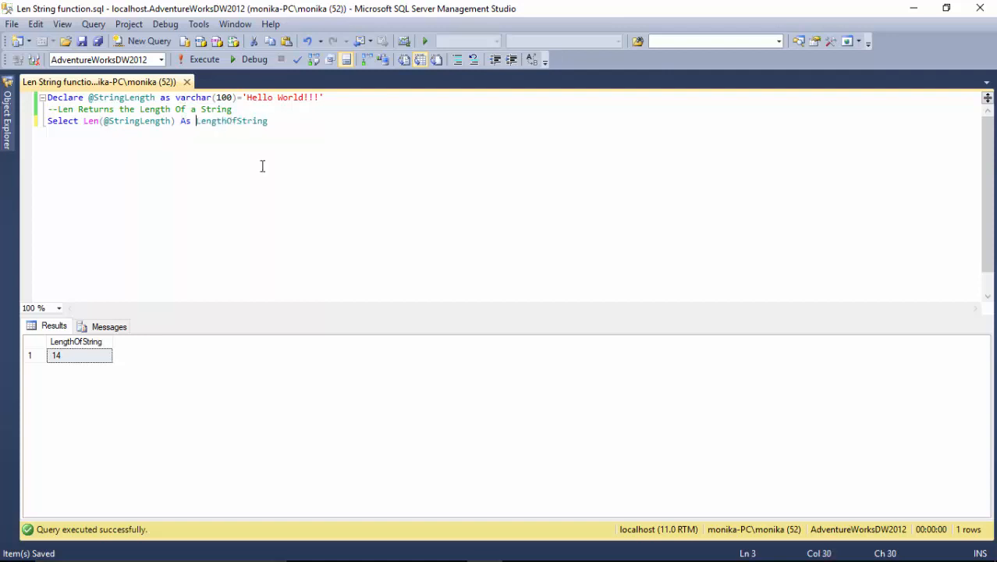
{"action": "left_click", "coordinate": [199, 59]}
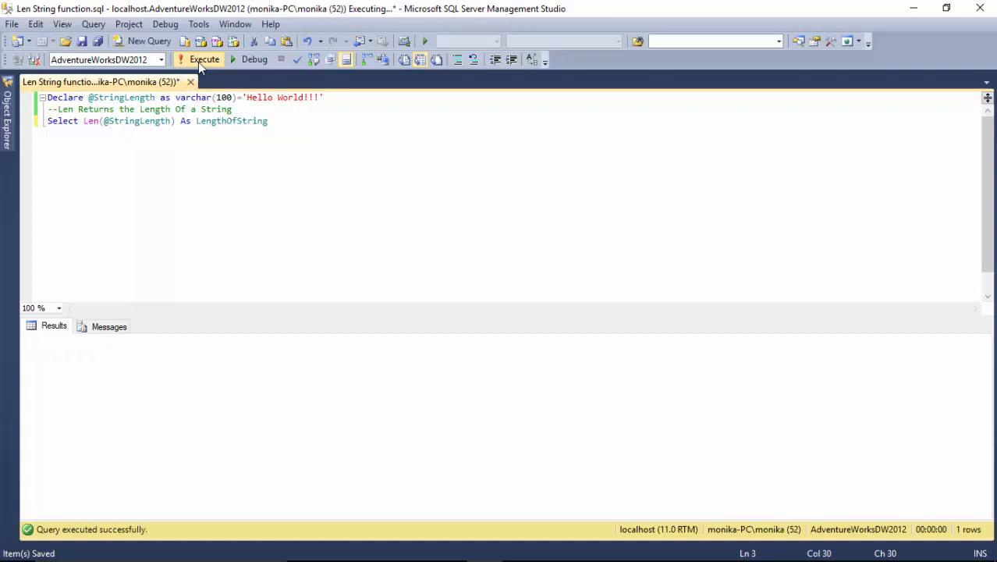
{"action": "left_click", "coordinate": [204, 59]}
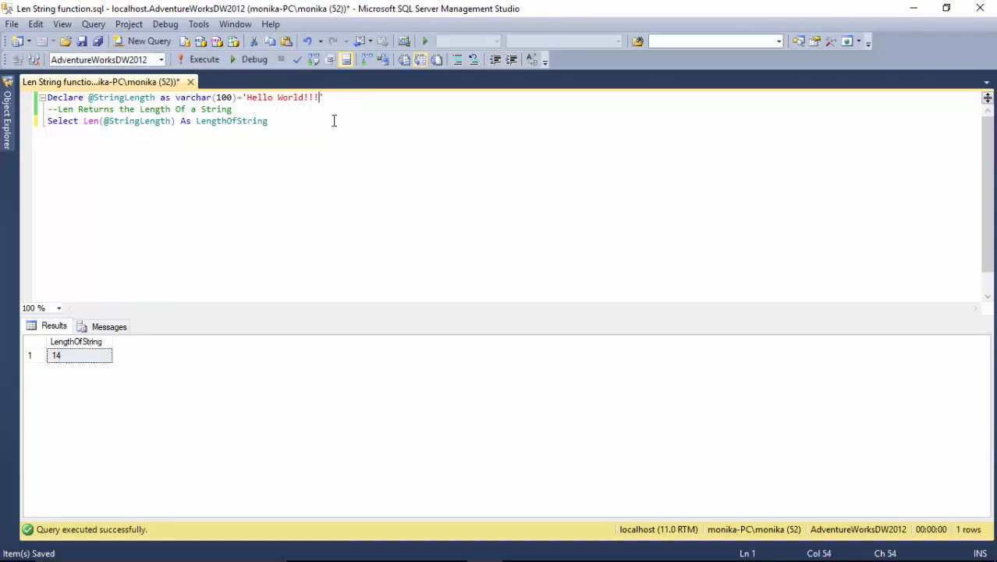
- Append 123 to the string for length 17, then replace it with trailing spaces, returning 14
{"action": "type", "text": "123"}
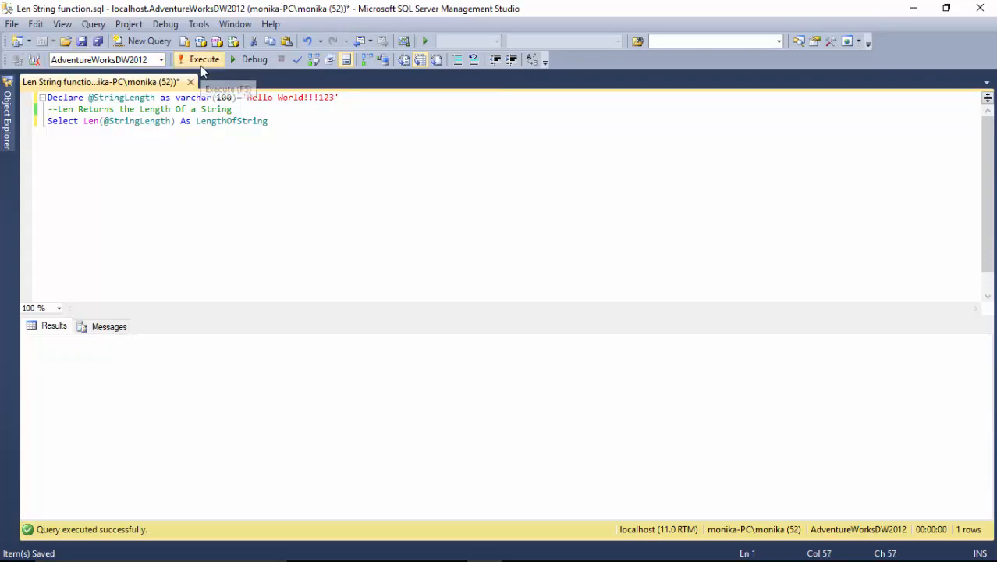
{"action": "left_click", "coordinate": [204, 59]}
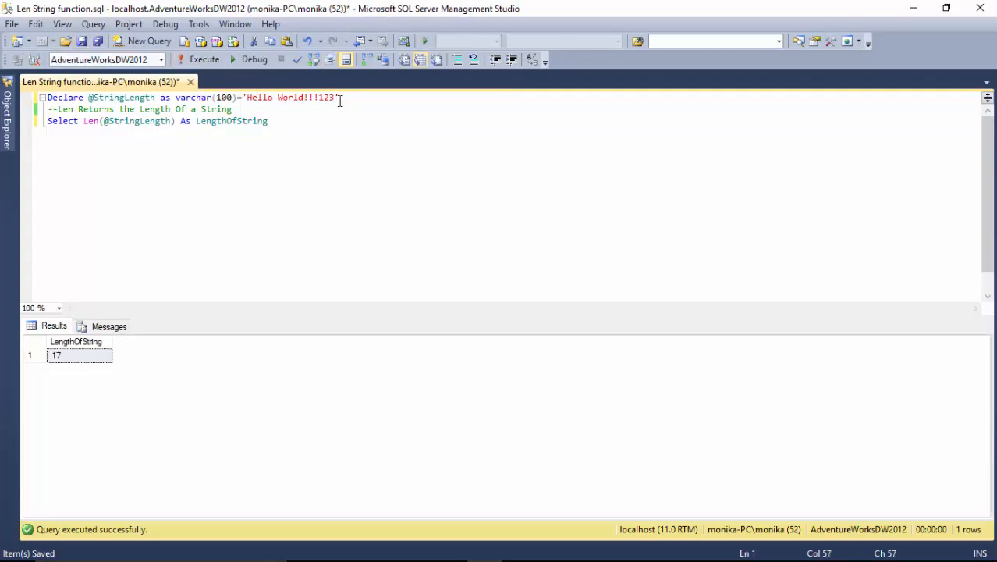
{"action": "key", "text": "BackSpace"}
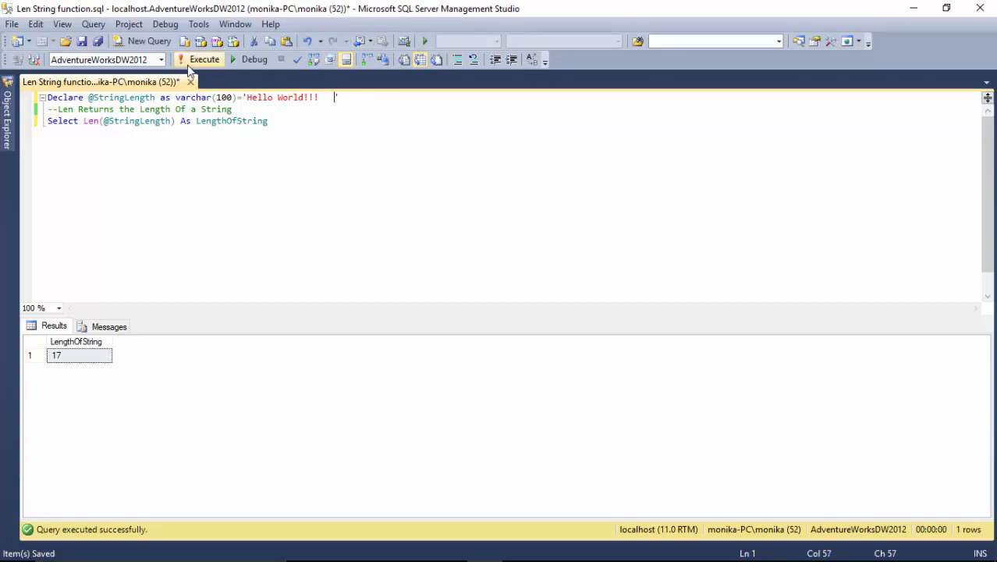
{"action": "left_click", "coordinate": [204, 59]}
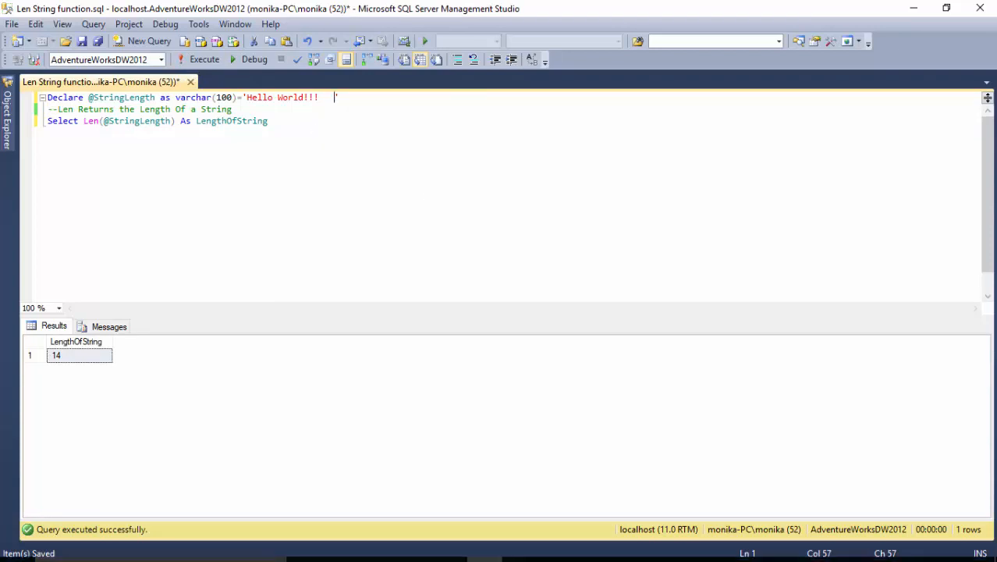
- Check the LEN ( string_expression ) syntax in the docs, then select all the query text in SSMS
{"action": "left_click", "coordinate": [414, 547]}
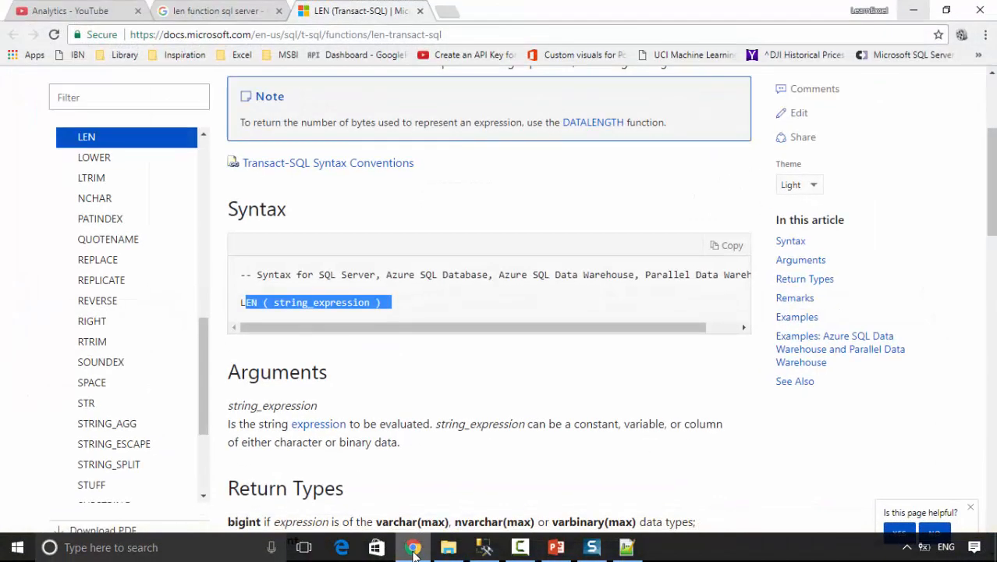
{"action": "scroll", "scroll_direction": "down", "scroll_amount": 3}
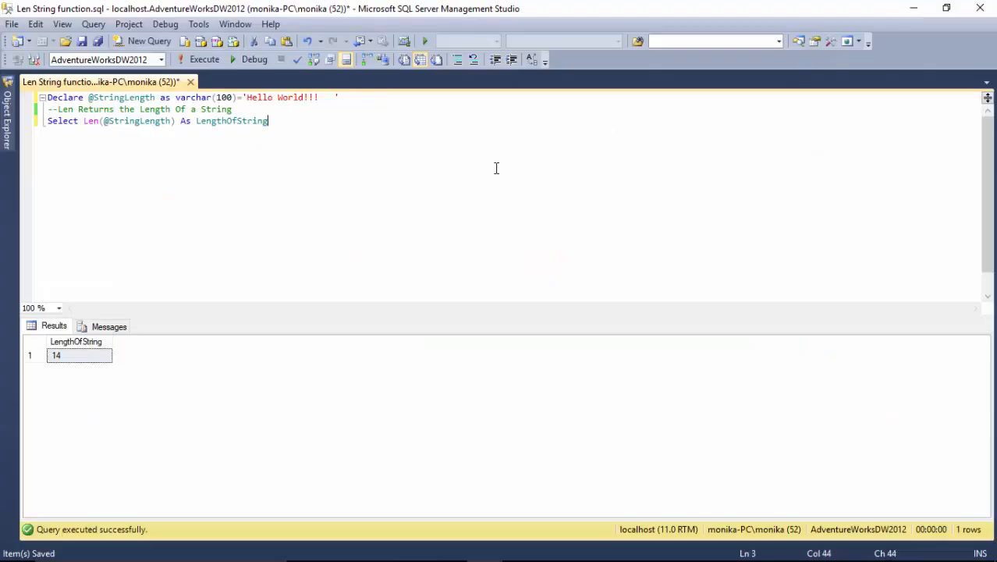
{"action": "key", "text": "ctrl+a"}
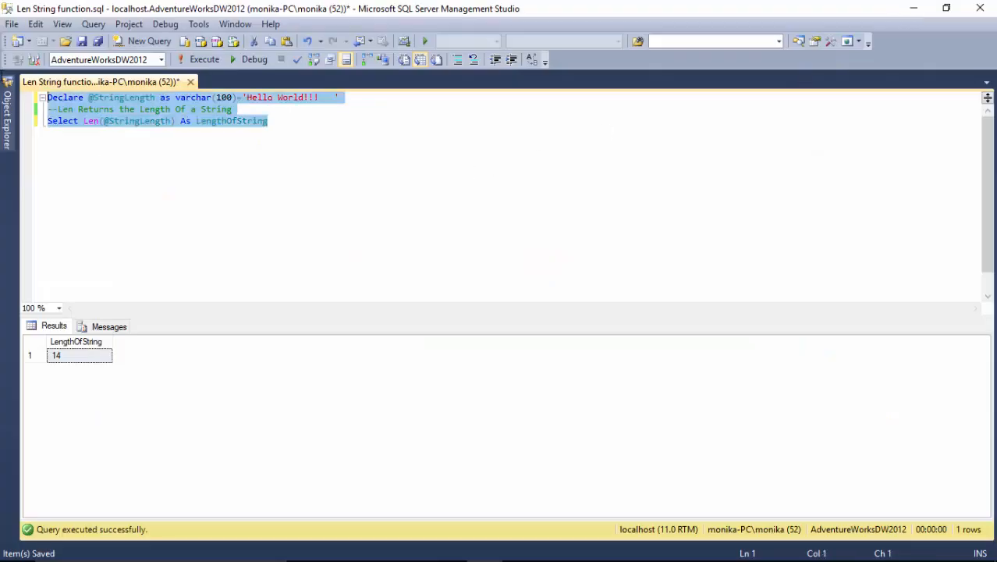